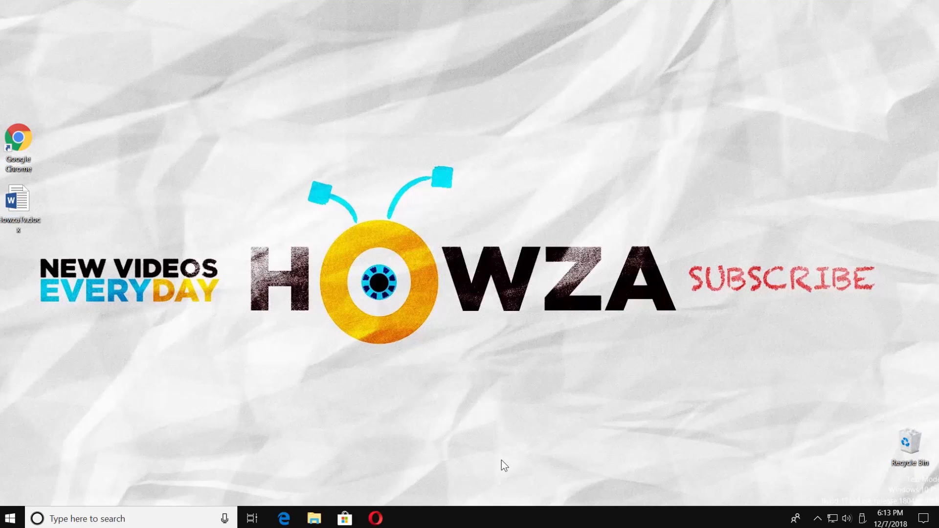
pyautogui.moveTo(57, 233)
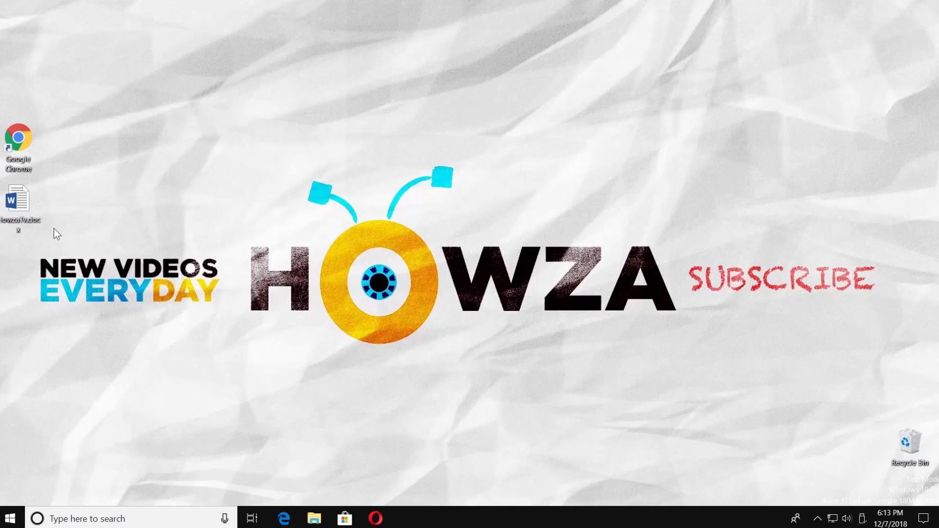
# Open the HowzaTv Word document from the desktop.
pyautogui.doubleClick(18, 202)
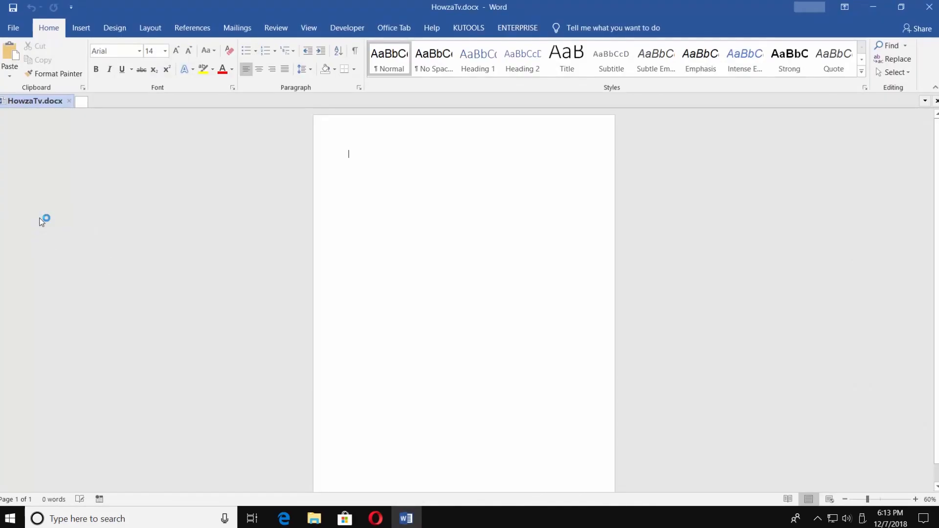
# In Word Options > Save, set AutoRecover to every 1 minute and keep the last AutoRecovered version.
pyautogui.click(13, 28)
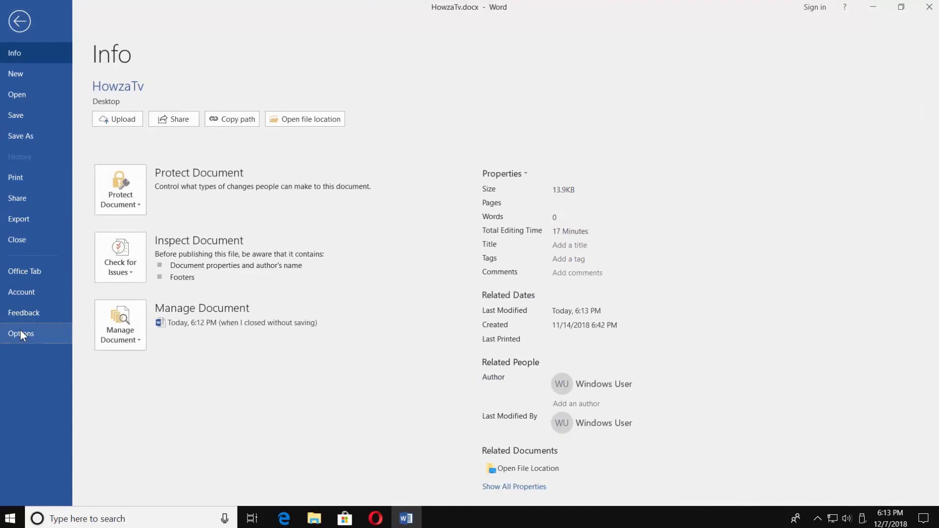
pyautogui.click(21, 333)
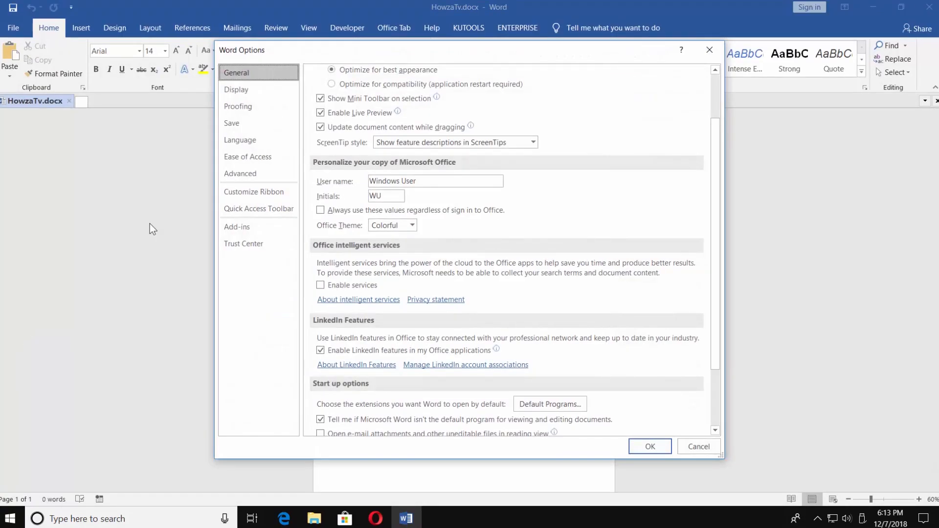
pyautogui.click(232, 123)
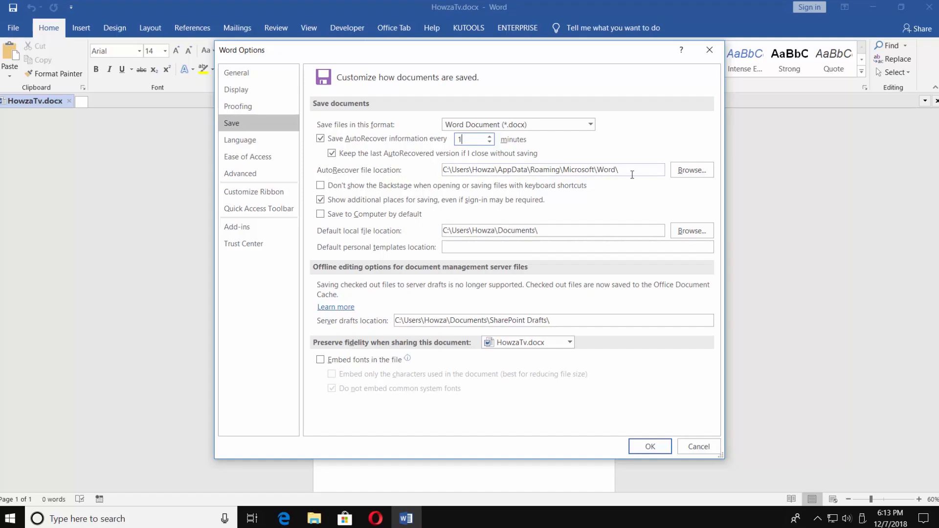
pyautogui.click(649, 446)
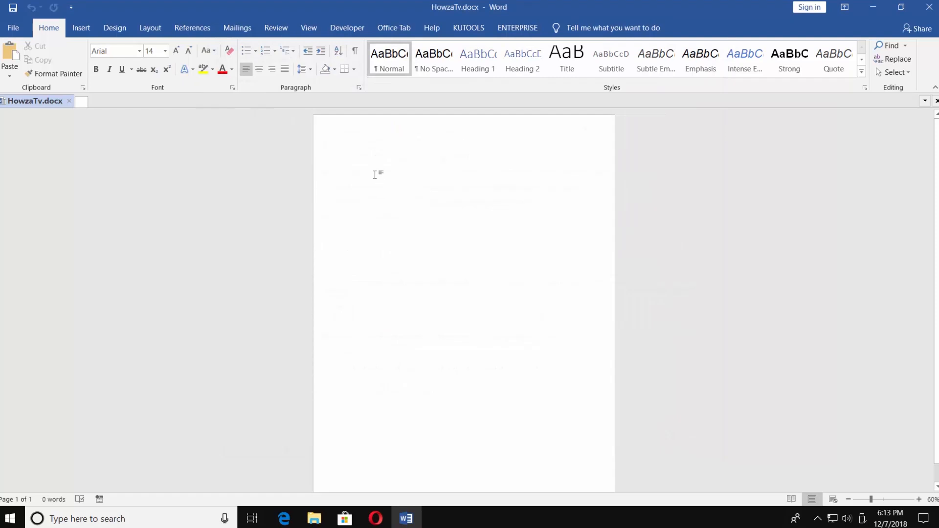
# Draw a green diamond reading 'How to Repair a Word 2019 Document', then start closing the document.
pyautogui.click(172, 60)
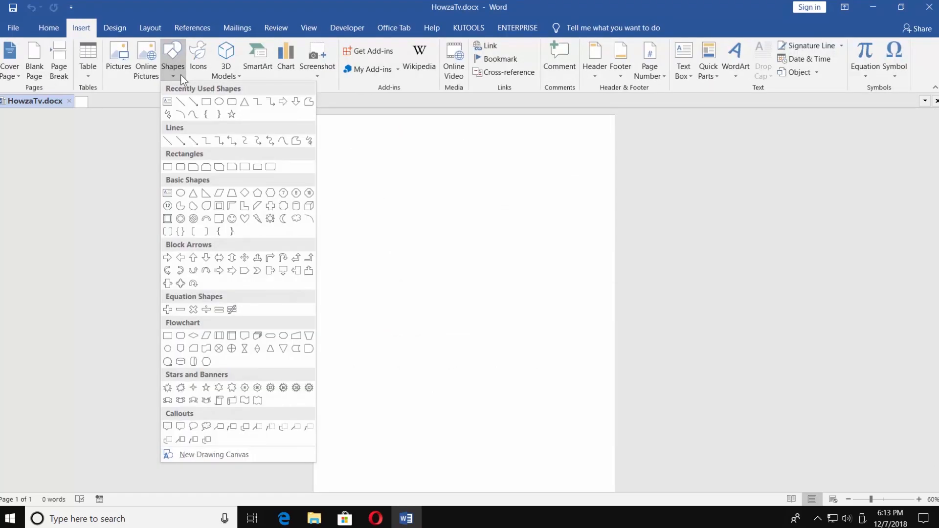
pyautogui.click(245, 193)
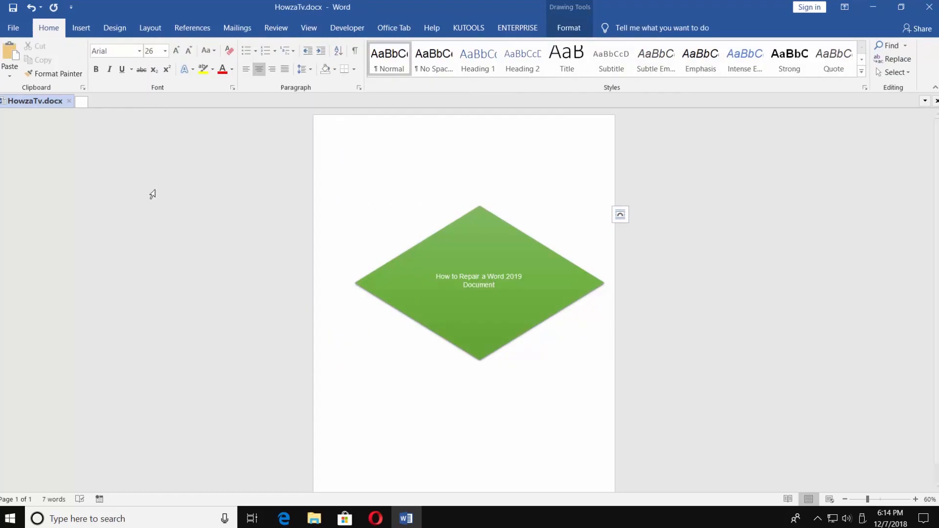
pyautogui.click(233, 69)
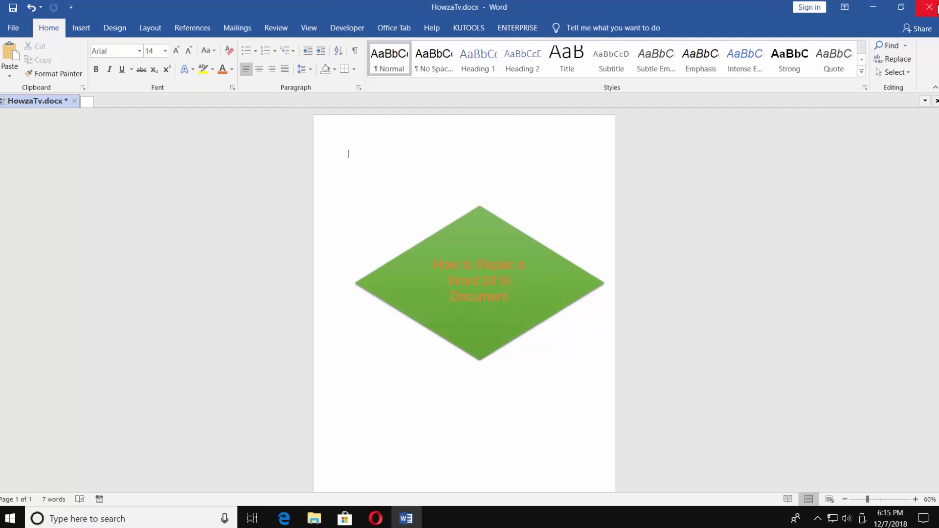
pyautogui.click(933, 7)
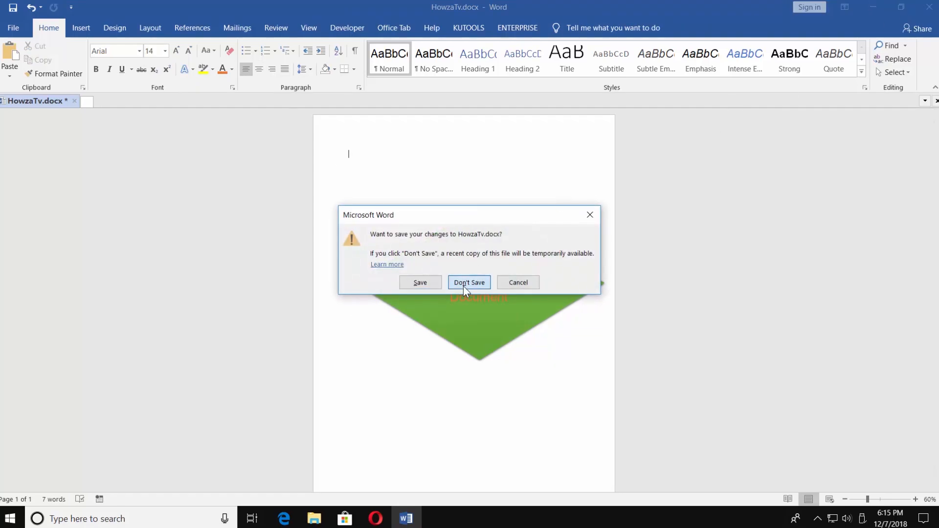
# Close without saving, then reopen HowzaTv from the desktop as a blank page.
pyautogui.click(468, 282)
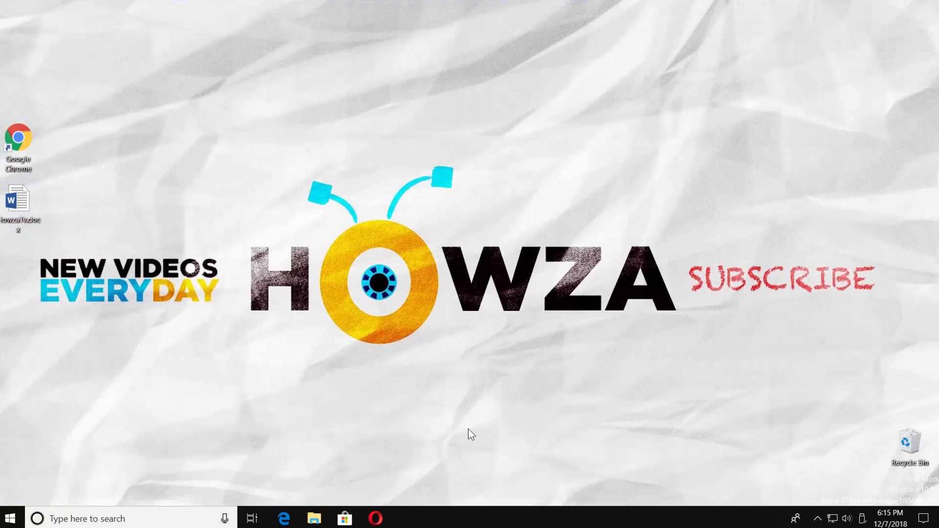
pyautogui.moveTo(15, 186)
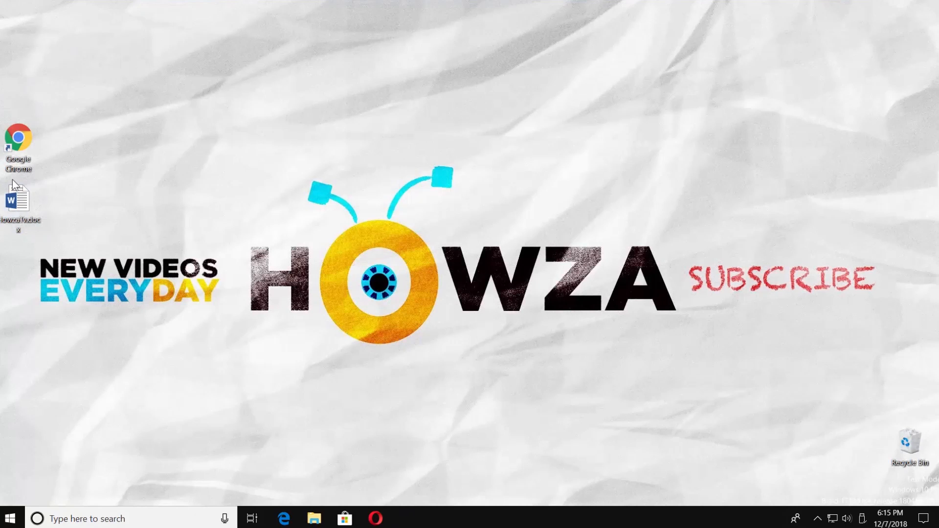
pyautogui.doubleClick(19, 199)
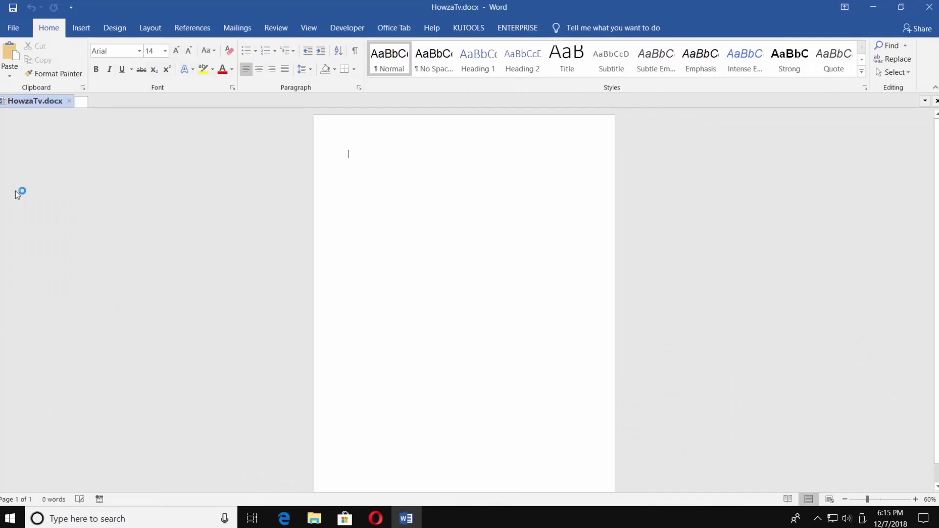
# From File > Info, open the 'Today, 6:14 PM (when I closed without saving)' version with the diamond.
pyautogui.click(13, 27)
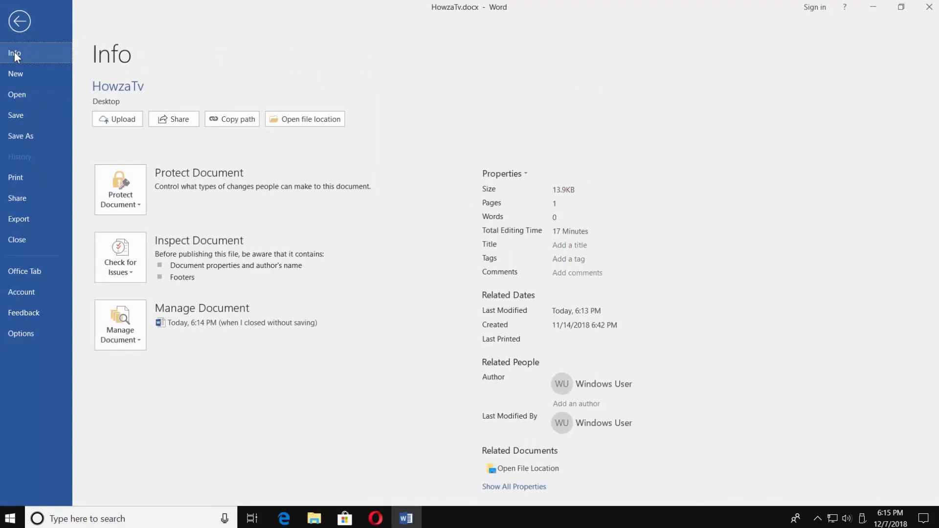
pyautogui.click(237, 322)
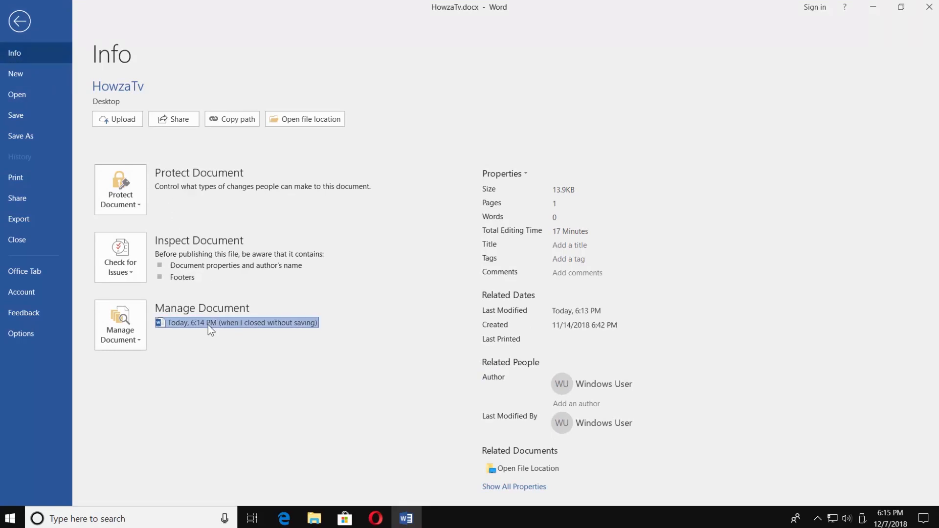
pyautogui.click(241, 322)
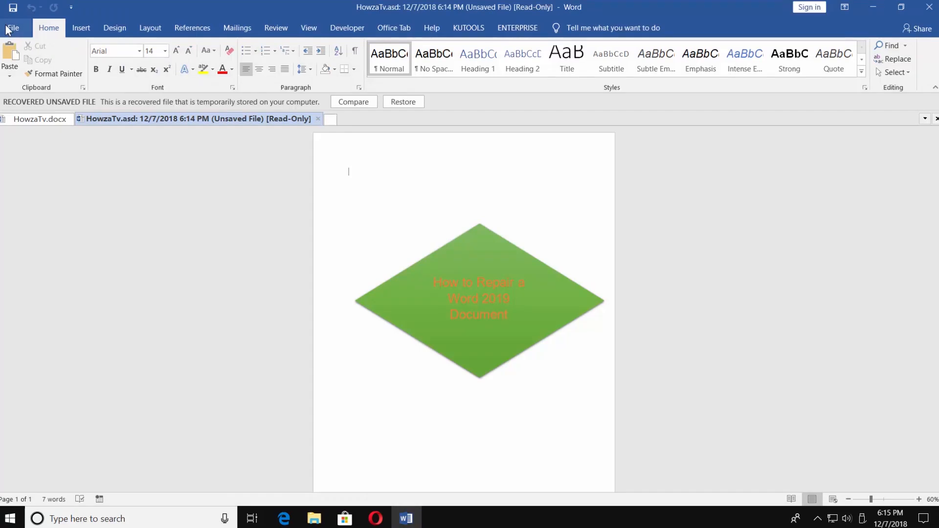
# Save the recovered diamond version as Howza.docx and close it.
pyautogui.click(11, 27)
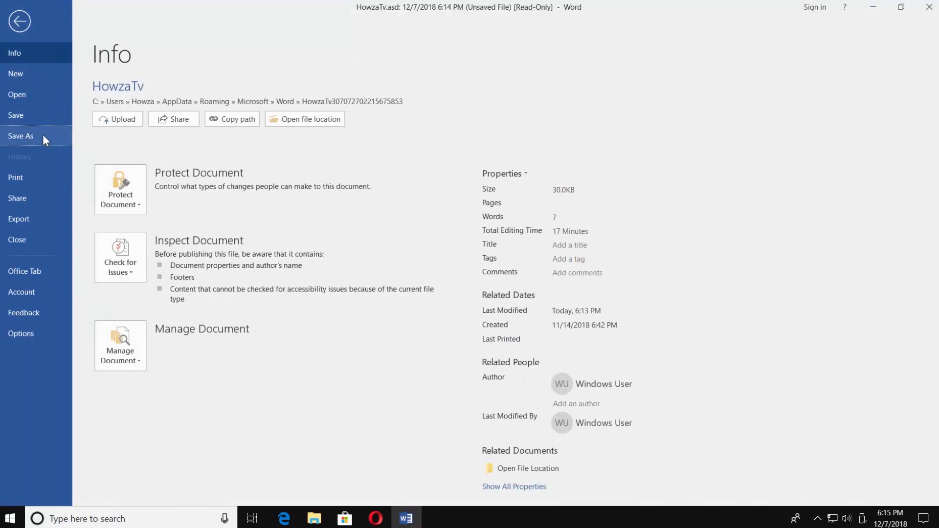
pyautogui.click(21, 136)
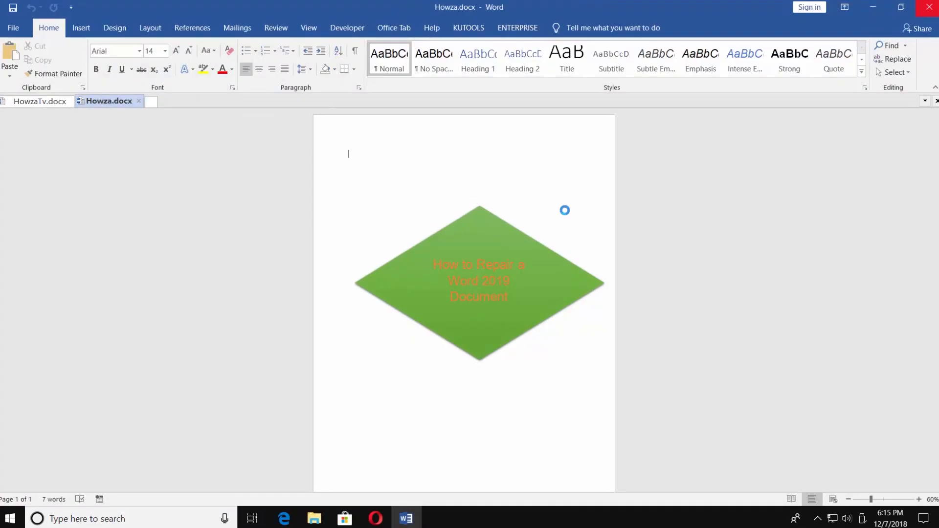
pyautogui.click(138, 100)
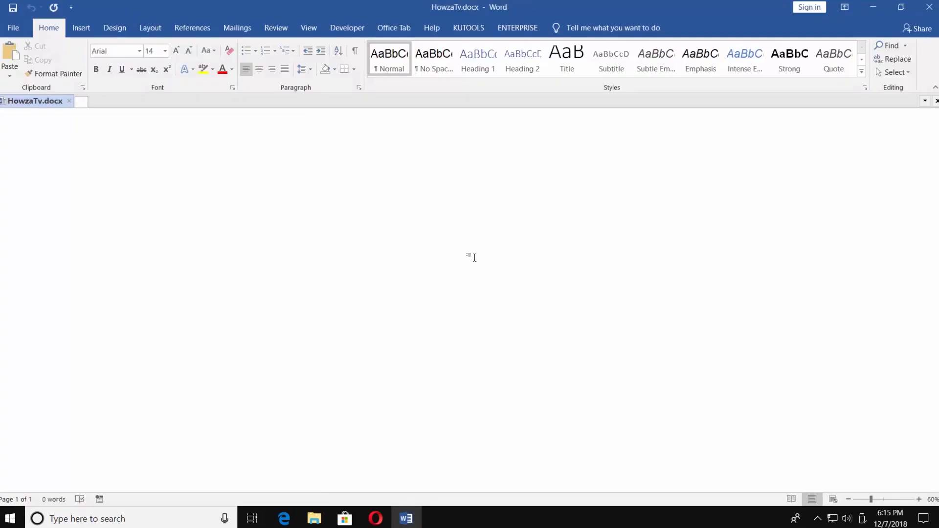